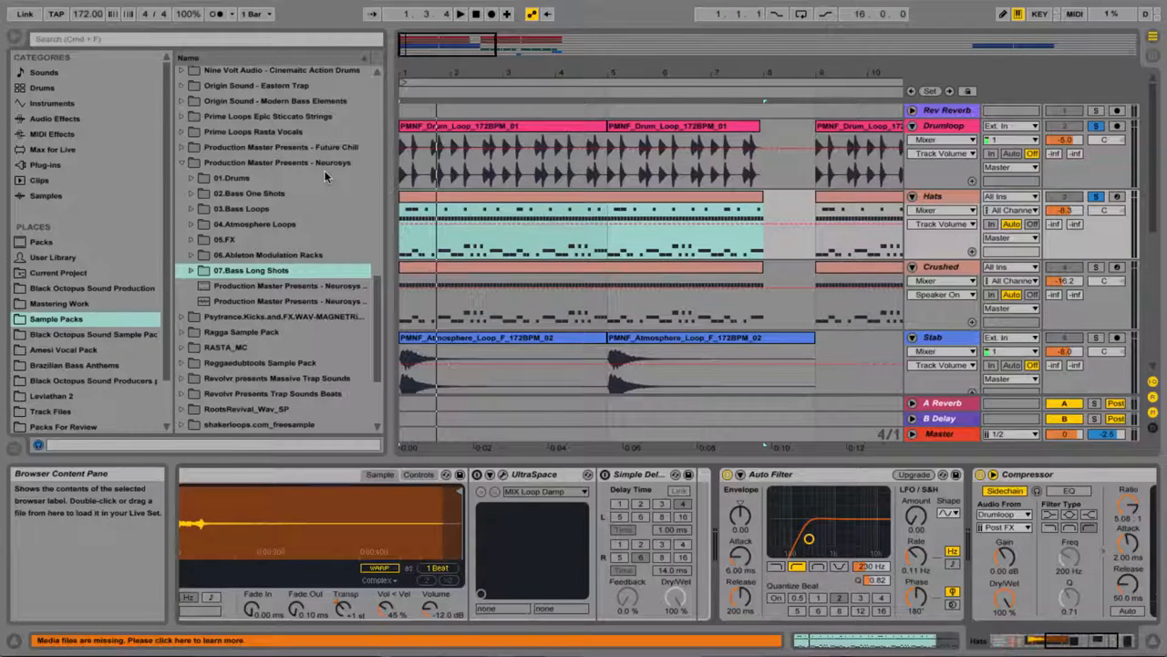
{"action": "mouse_move", "coordinate": [253, 200]}
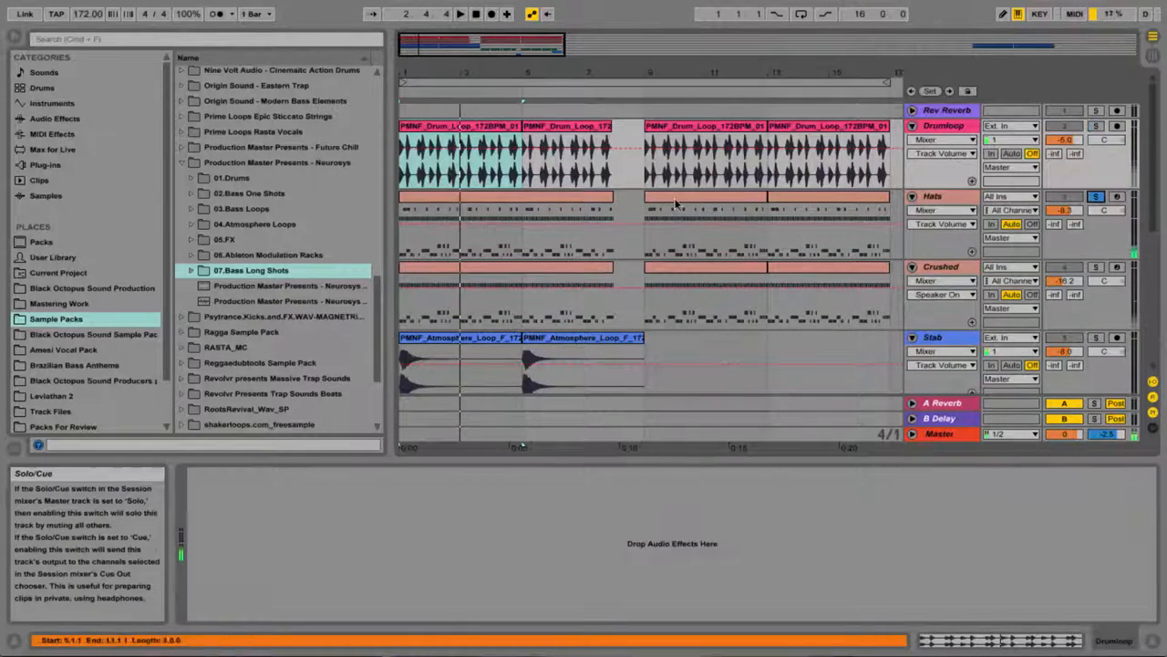
Step: Add and delete an empty audio track, then rename Hats to Drumloop and show its devices
{"action": "left_click", "coordinate": [501, 223]}
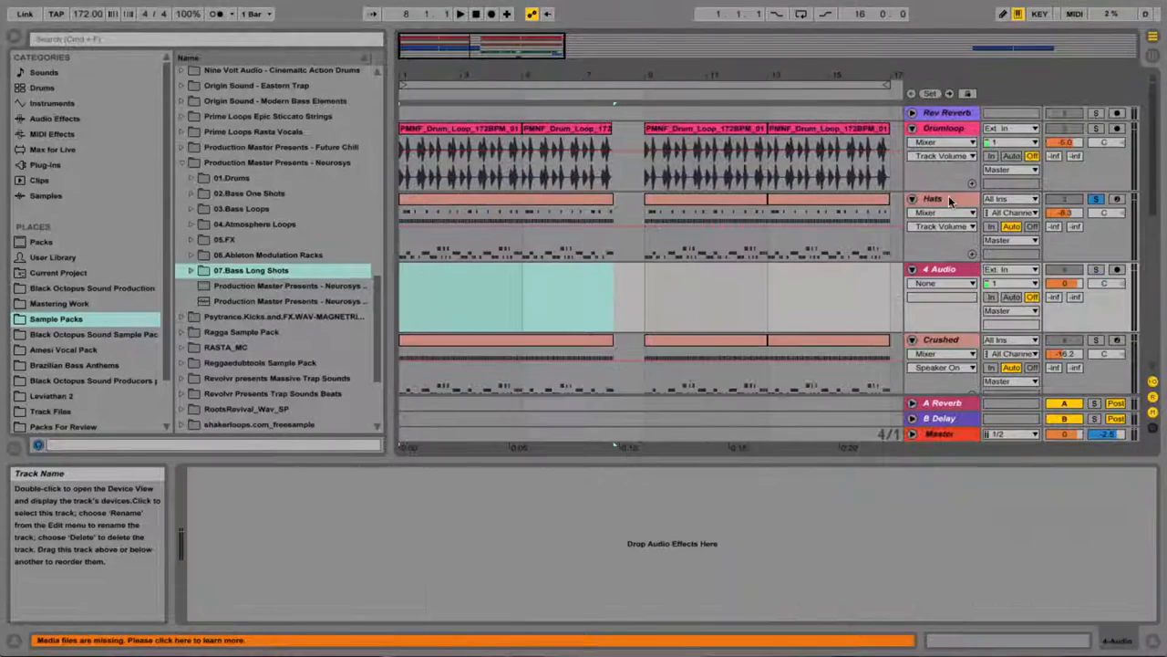
{"action": "left_click", "coordinate": [939, 336]}
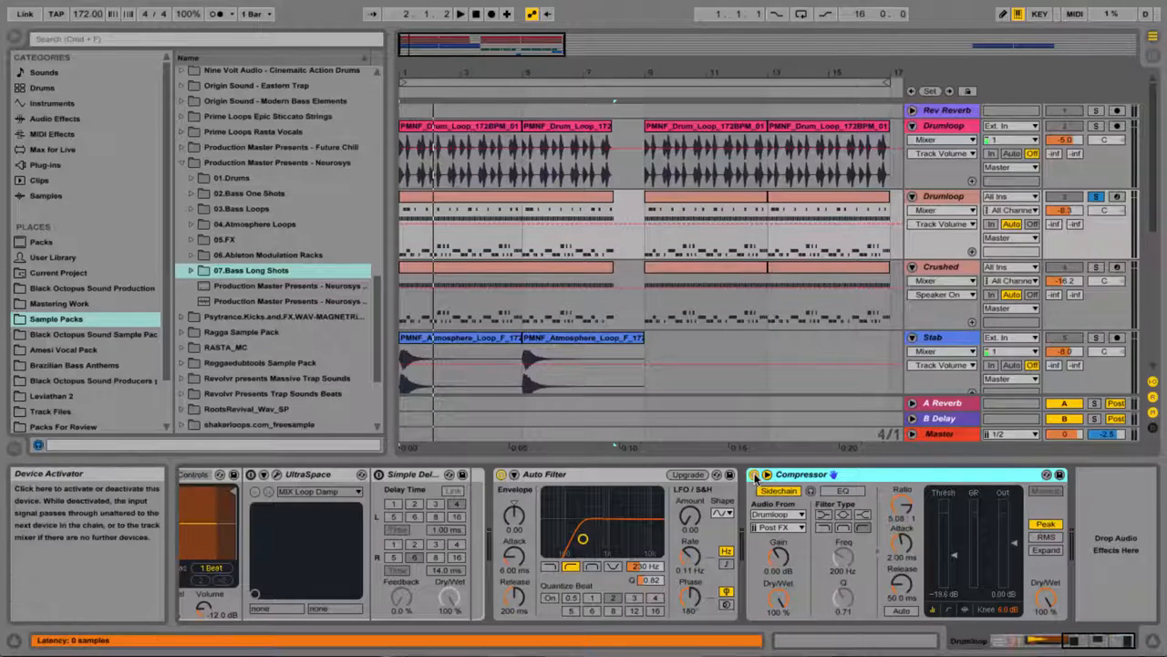
Step: Compare the sidechain compressor off and on, and solo the first Drumloop track too
{"action": "left_click", "coordinate": [754, 474]}
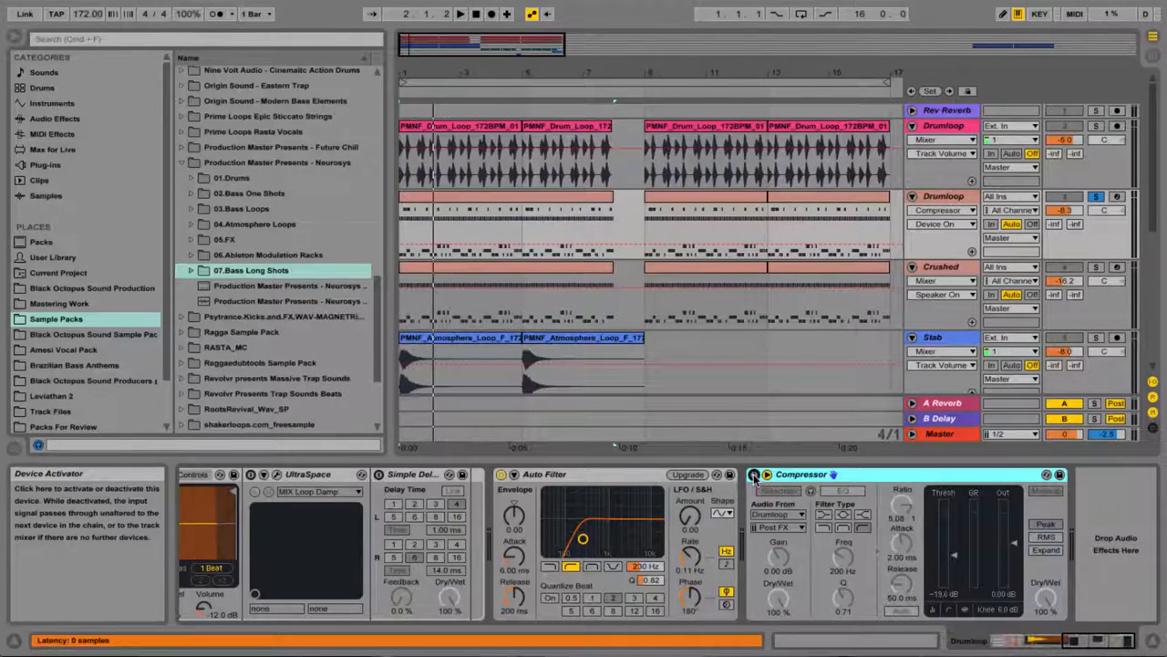
{"action": "left_click", "coordinate": [459, 13]}
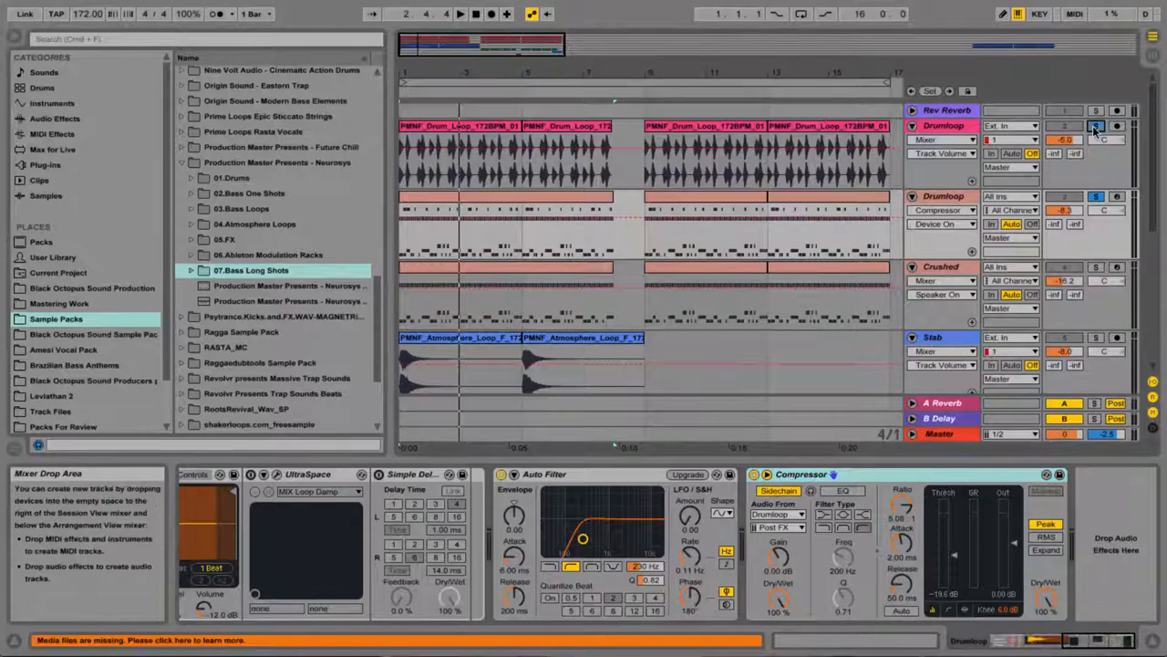
{"action": "left_click", "coordinate": [502, 228]}
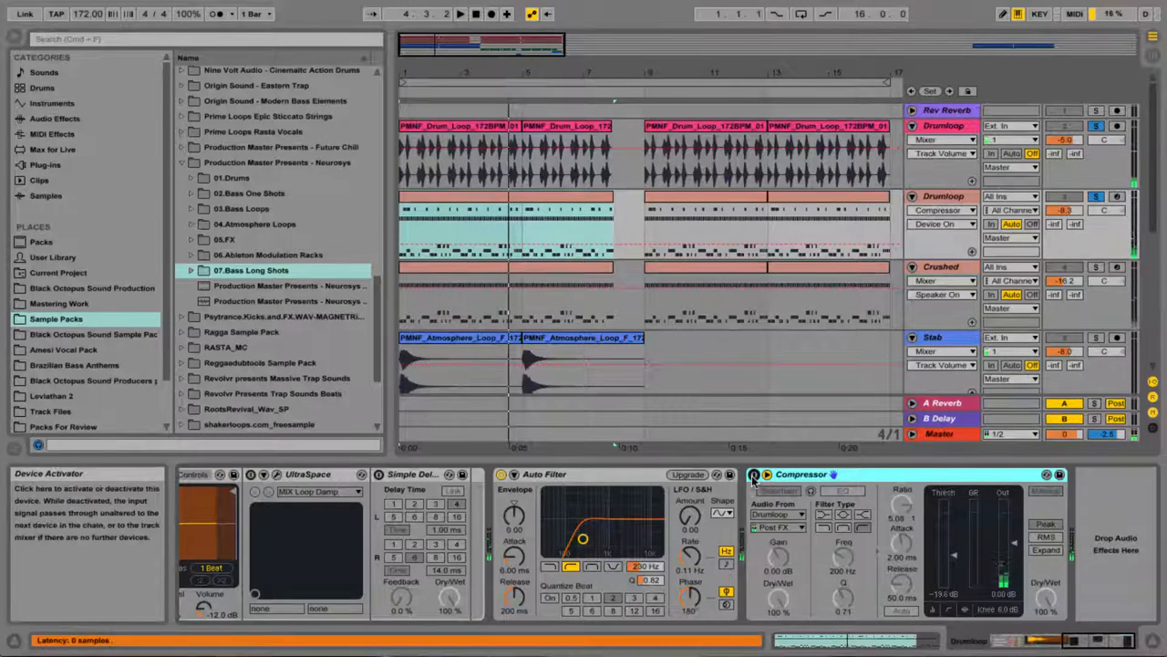
{"action": "left_click", "coordinate": [778, 491]}
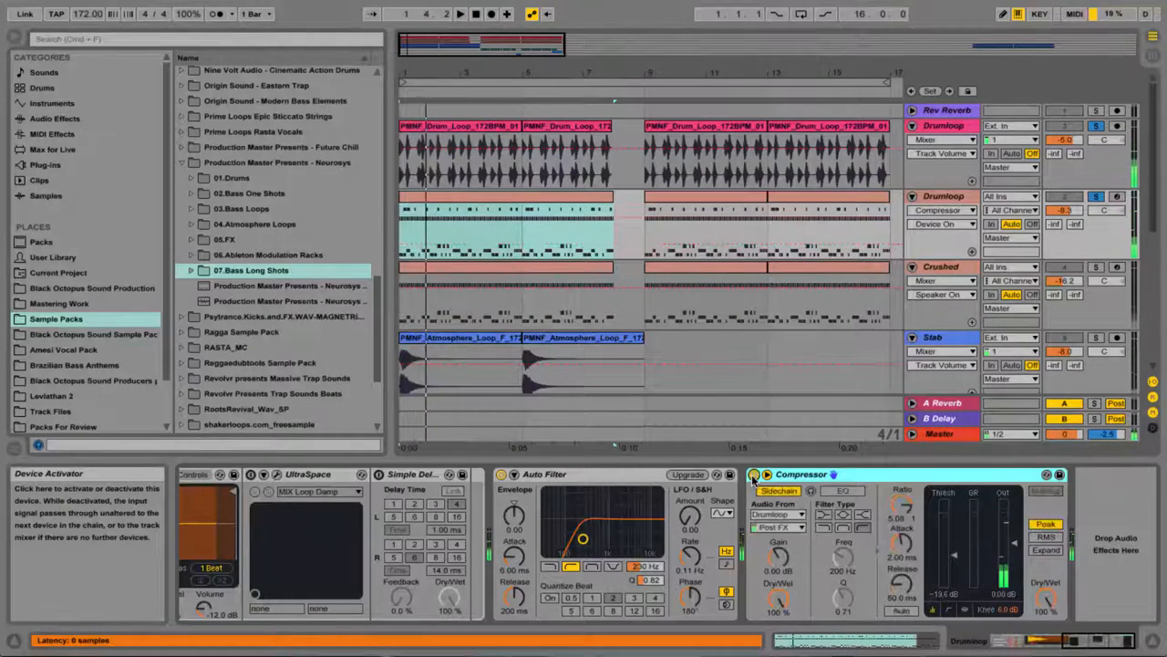
{"action": "left_click", "coordinate": [460, 13]}
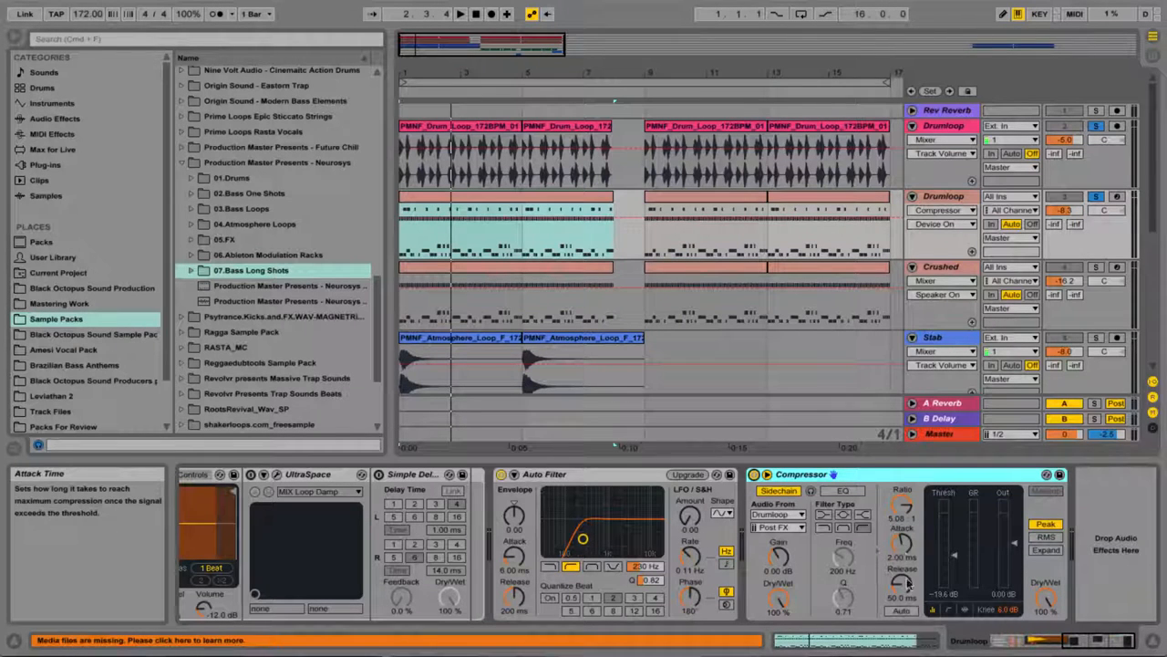
{"action": "mouse_move", "coordinate": [912, 506]}
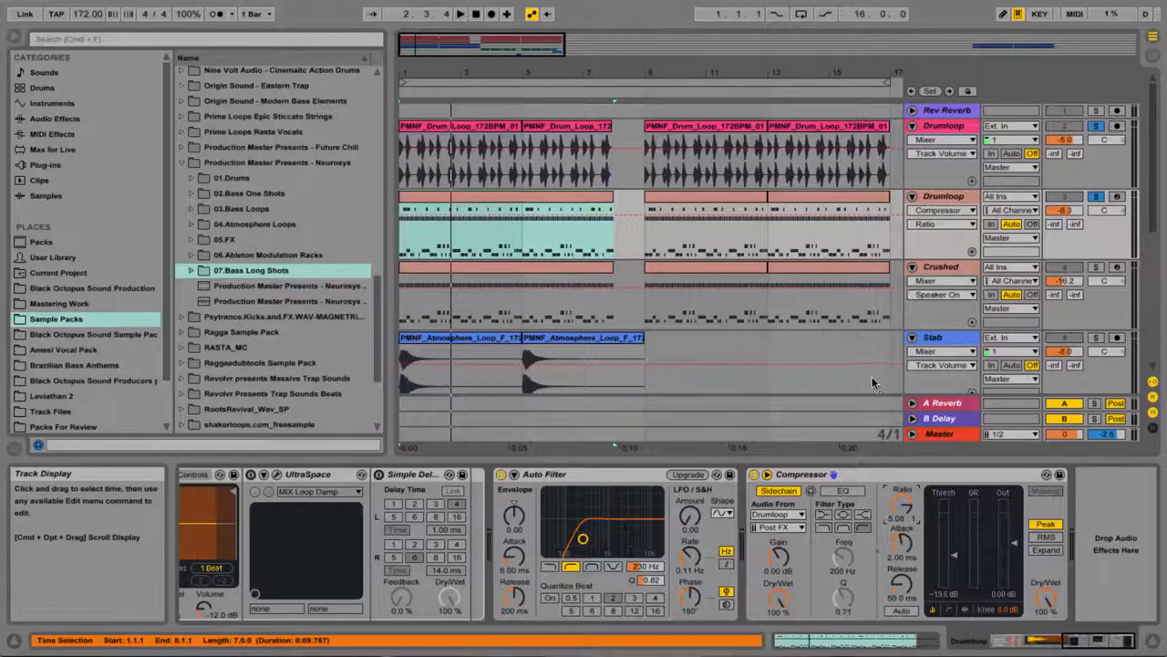
Step: Select the Stab track to display its EQ Eight low-cut beside Arp and BassHits
{"action": "left_click", "coordinate": [765, 475]}
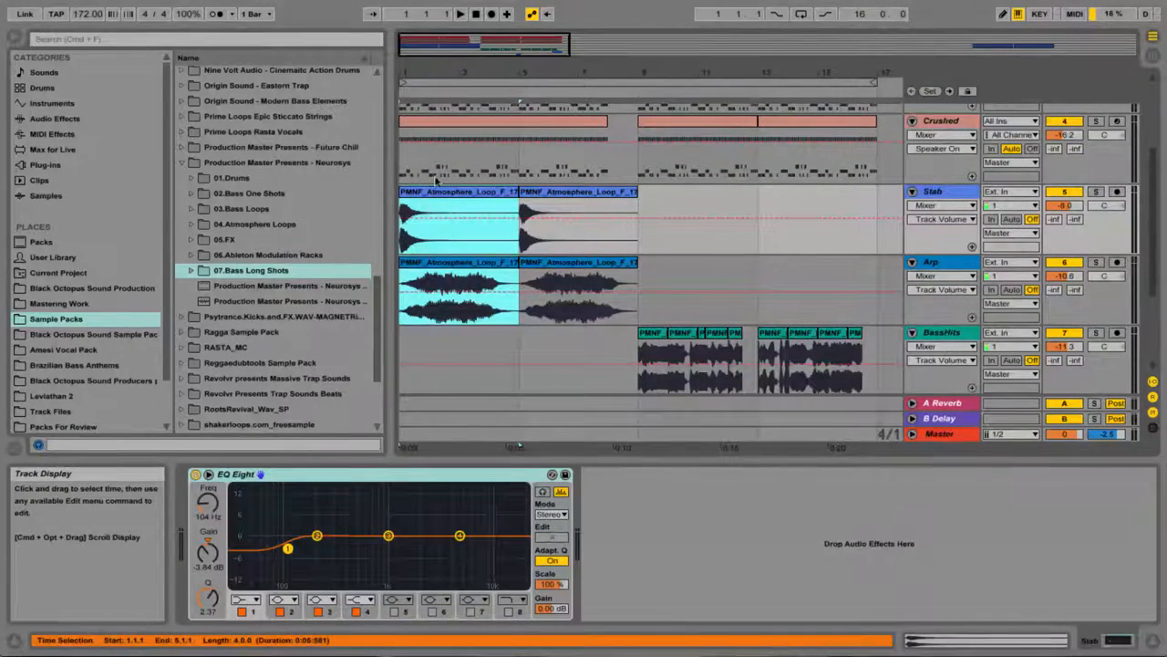
Step: Insert a MIDI track named Twist2 and drop PMNF_Bass_Shot samples on BassHits at bar 21
{"action": "left_click", "coordinate": [461, 13]}
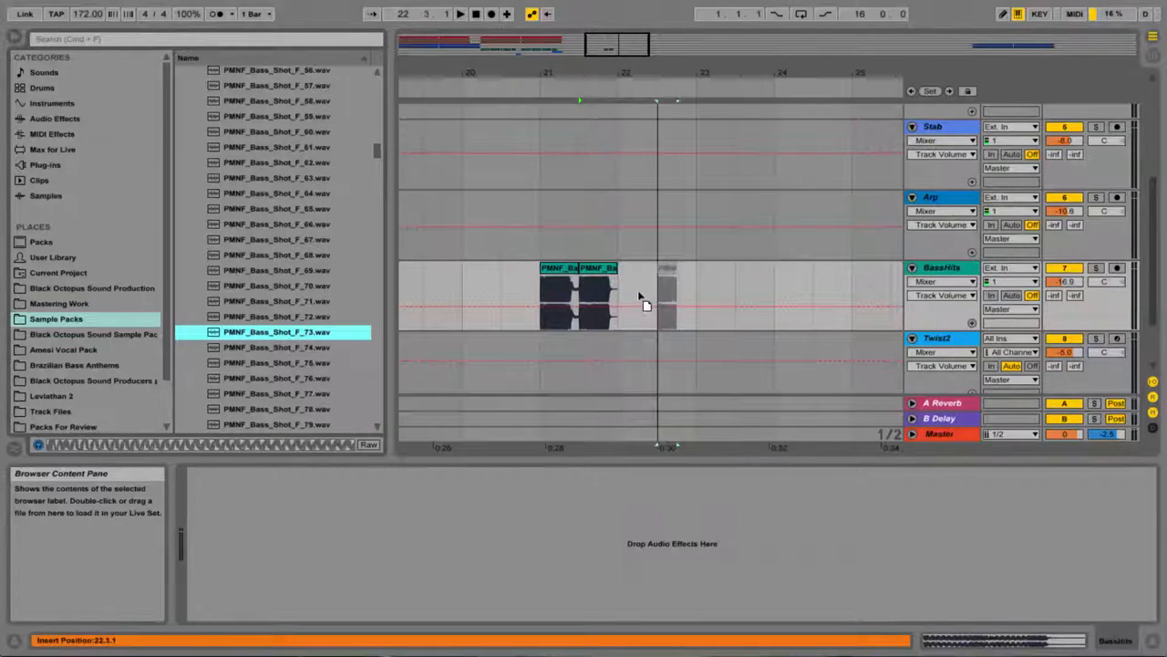
Step: Fill BassHits with bass shot clips and insert a new MIDI track (10 MIDI) below Twisty1
{"action": "left_click", "coordinate": [606, 267]}
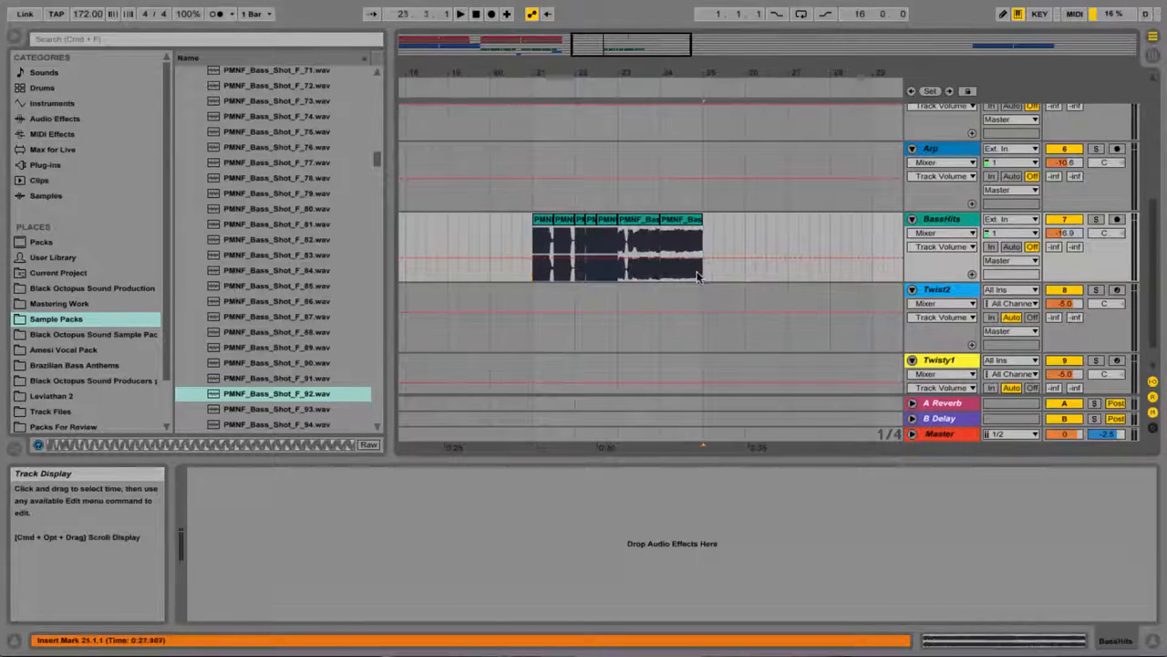
{"action": "left_click_drag", "start_coordinate": [534, 264], "coordinate": [702, 264]}
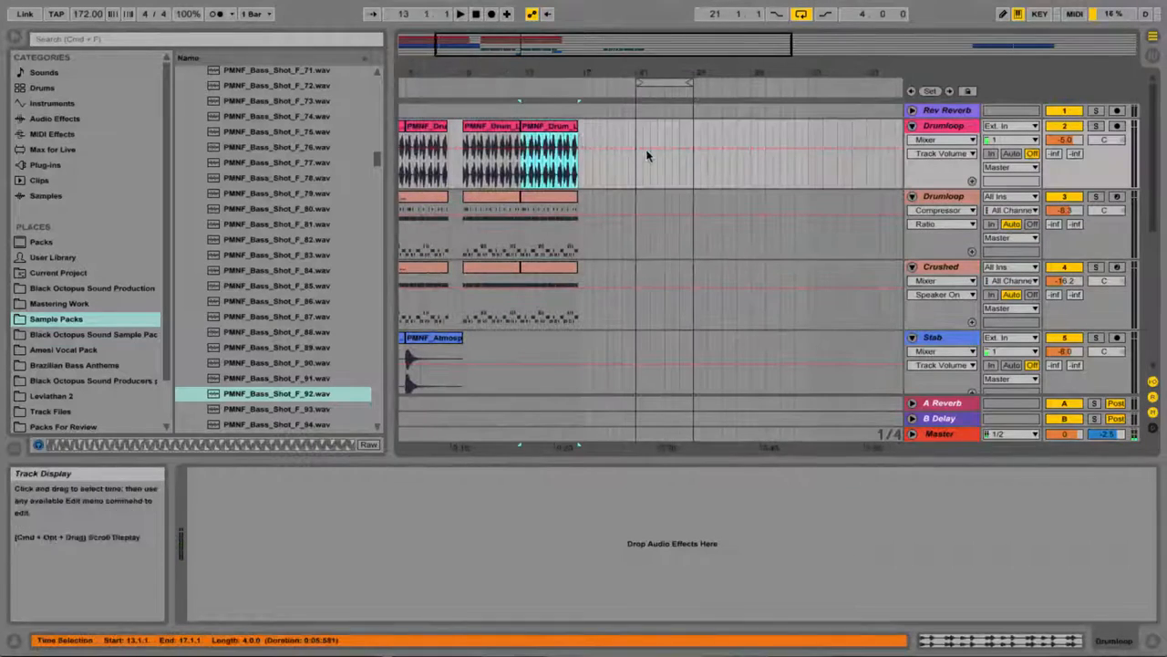
{"action": "left_click", "coordinate": [460, 13]}
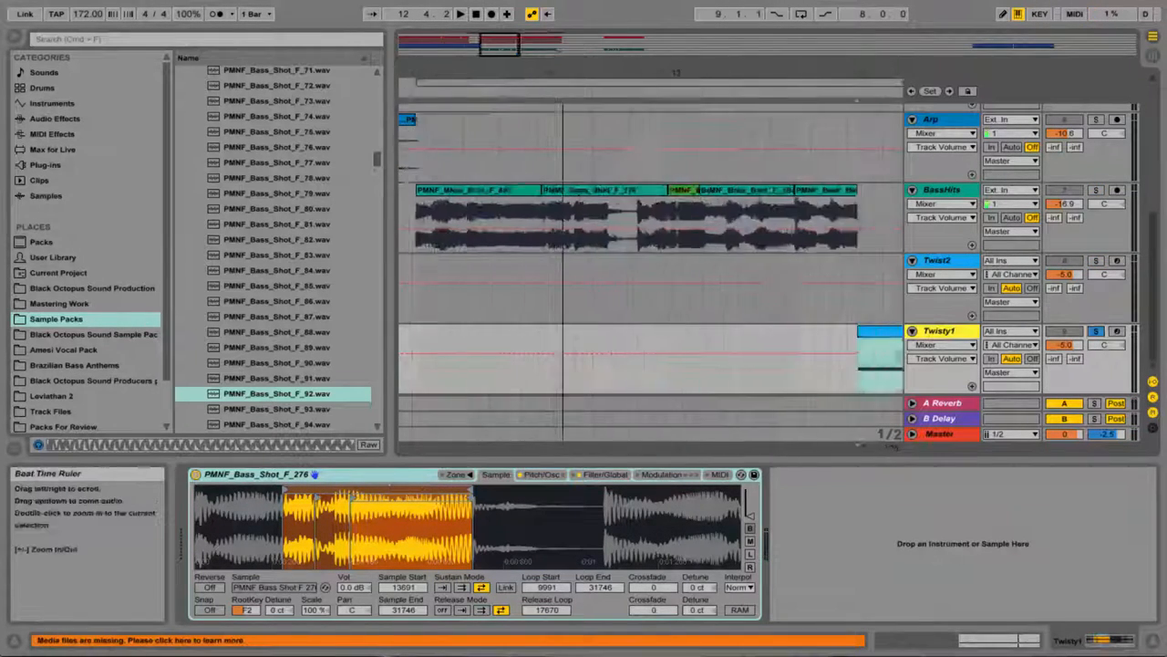
{"action": "right_click", "coordinate": [588, 219]}
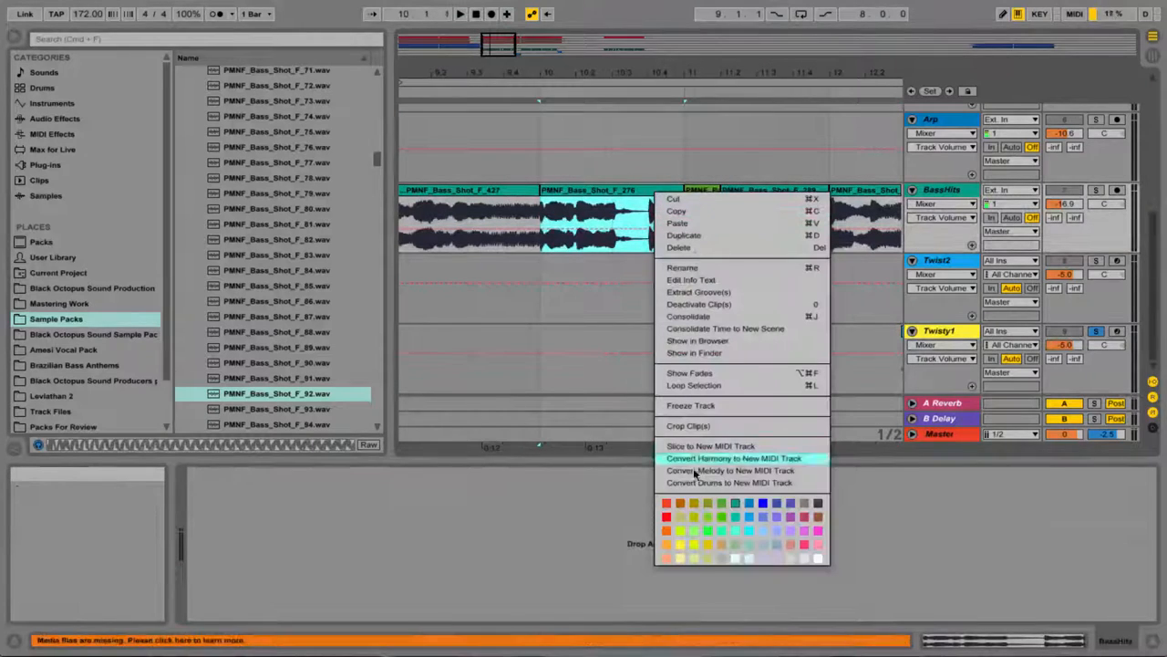
{"action": "left_click", "coordinate": [731, 471]}
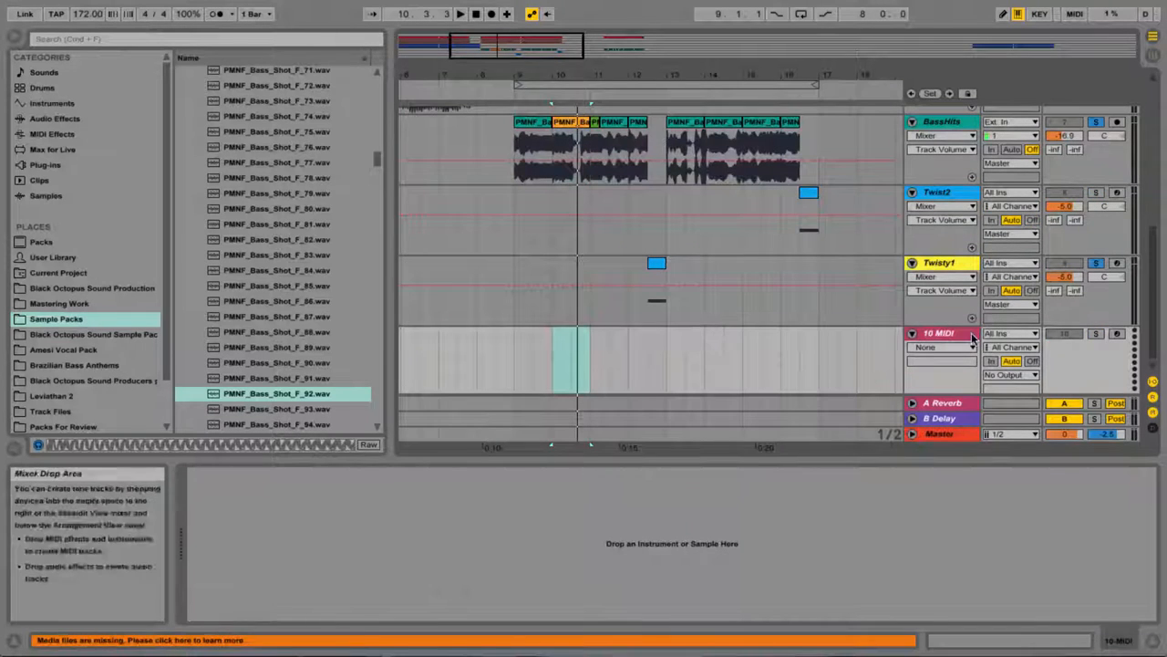
Step: Name the new track NewTwist, colour it red, and move the F2 note clip onto it
{"action": "left_click", "coordinate": [937, 332]}
{"action": "type", "text": "NewTwist"}
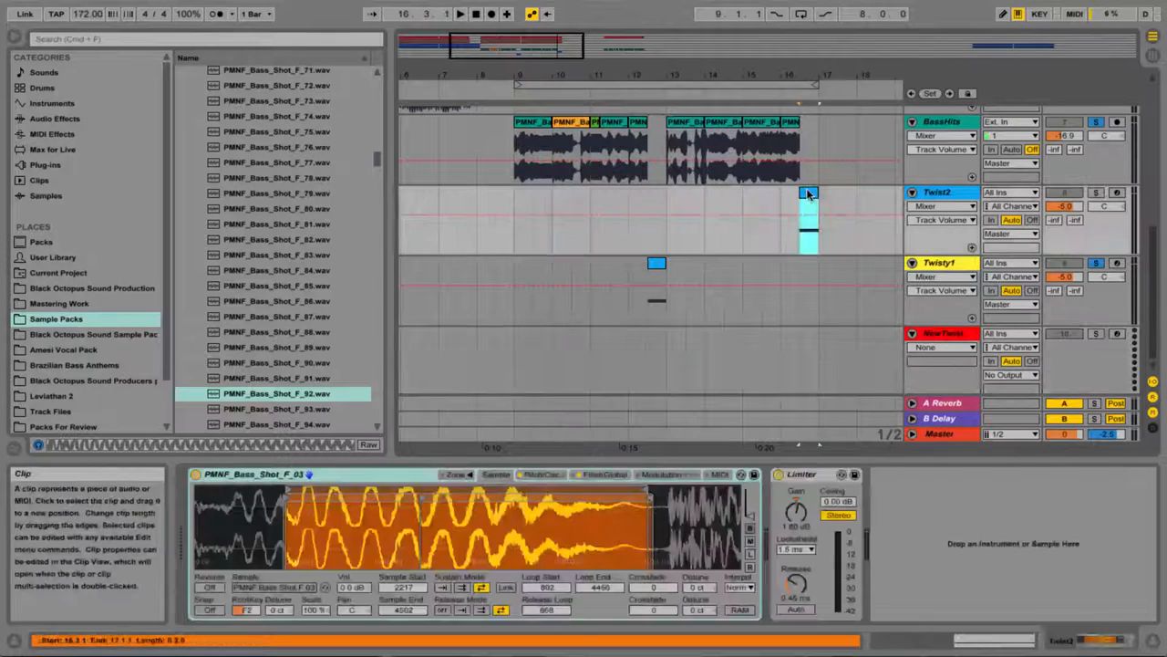
{"action": "double_click", "coordinate": [808, 219]}
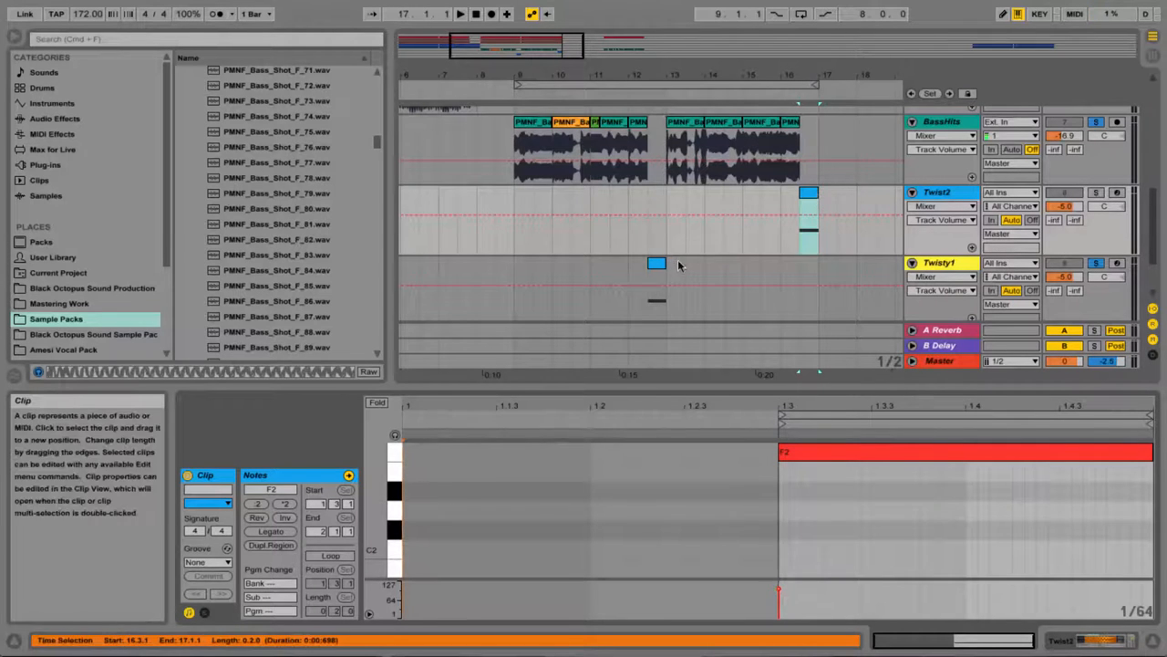
{"action": "left_click", "coordinate": [939, 261]}
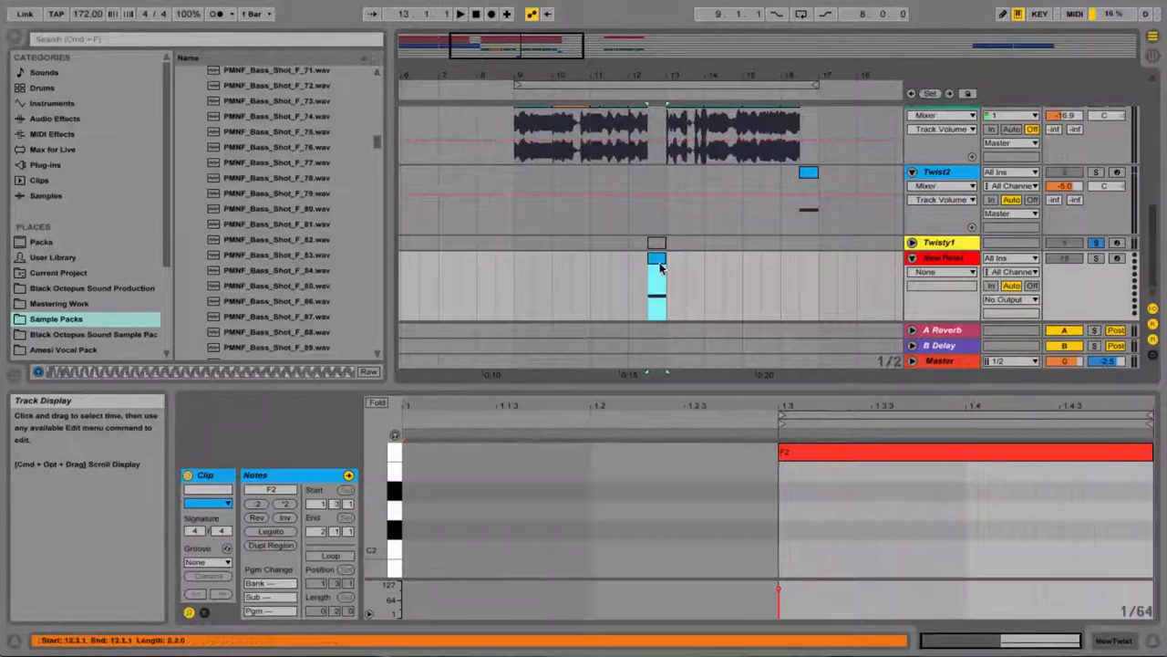
{"action": "left_click", "coordinate": [657, 257]}
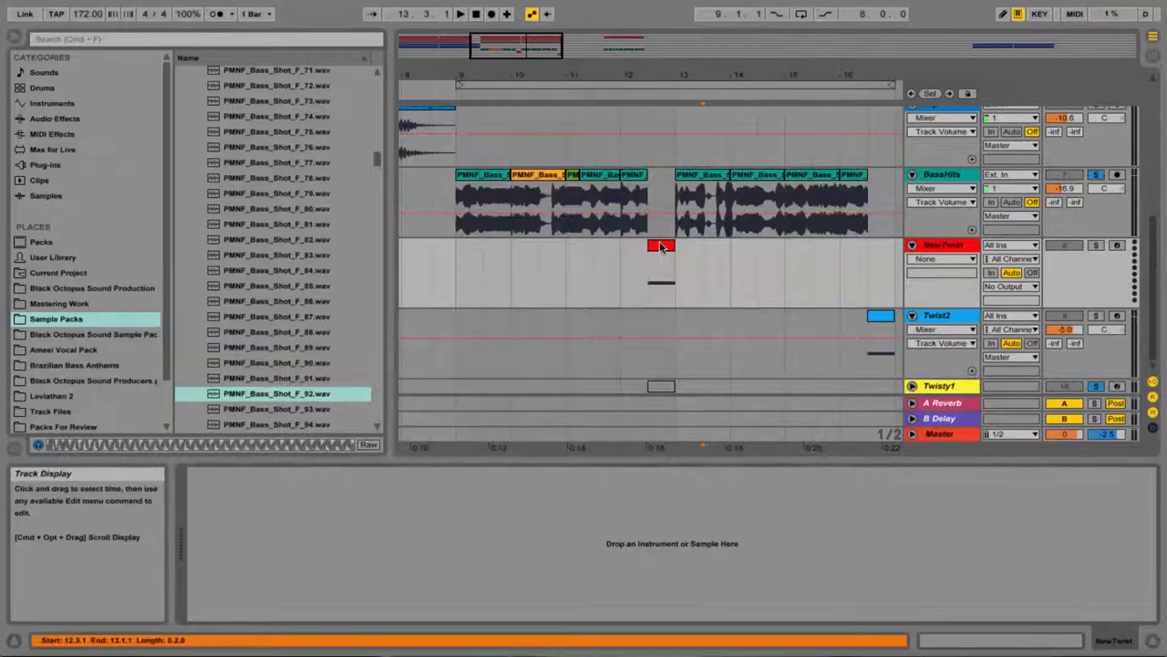
Step: Load a Sampler onto NewTwist from Instruments and add PMNF_Bass_Shot_F_276.wav to it
{"action": "left_click", "coordinate": [52, 103]}
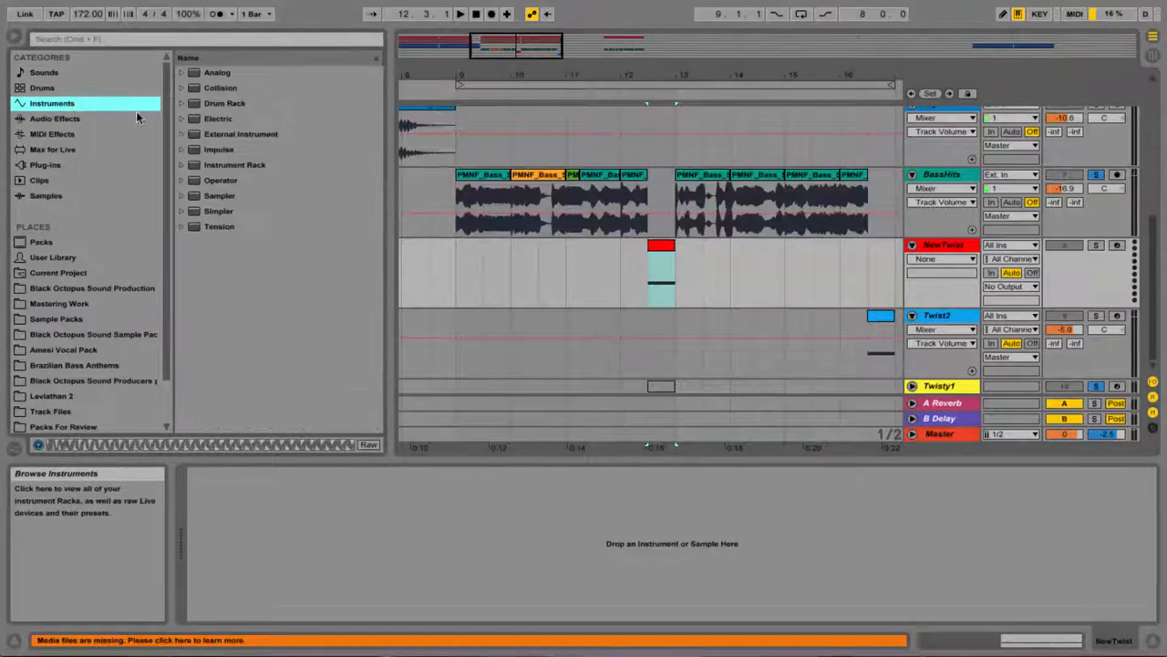
{"action": "double_click", "coordinate": [219, 195]}
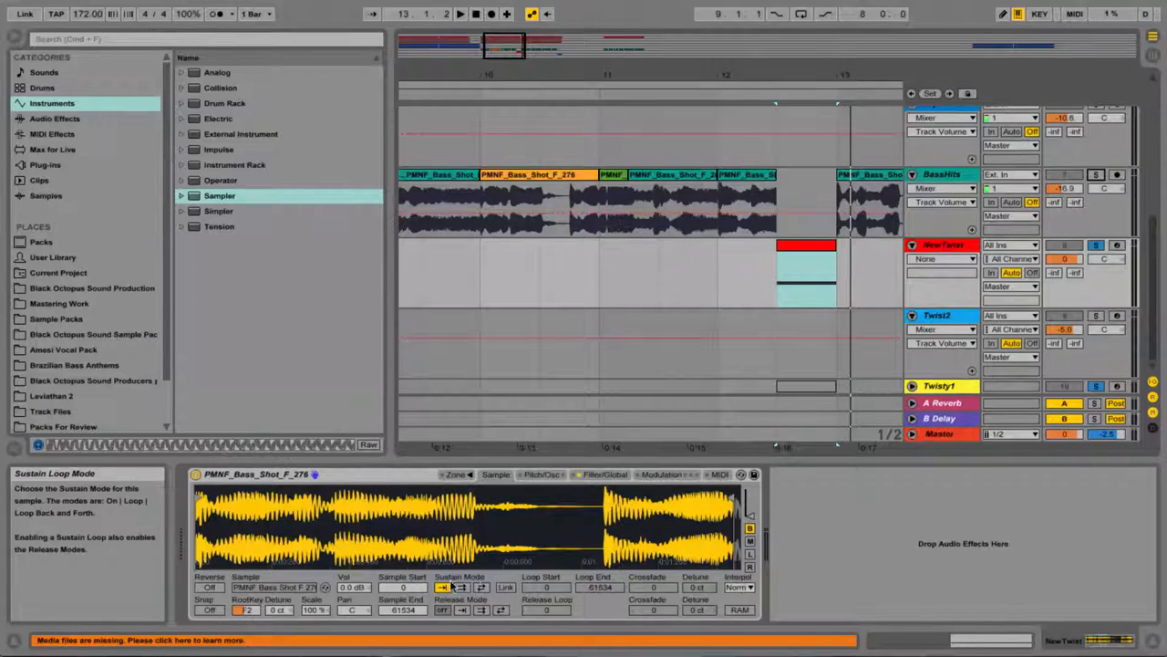
Step: Set Sustain Mode to loop and enable P.Env with Amount +36 st, Decay 2.72 s
{"action": "left_click", "coordinate": [499, 610]}
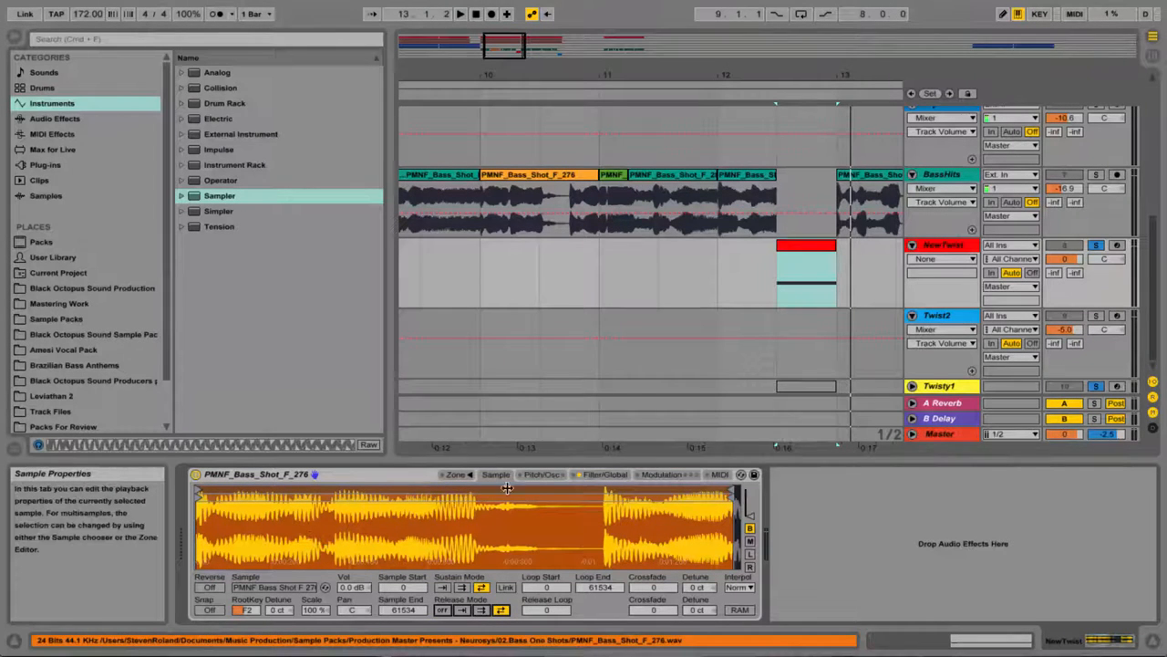
{"action": "left_click", "coordinate": [542, 474]}
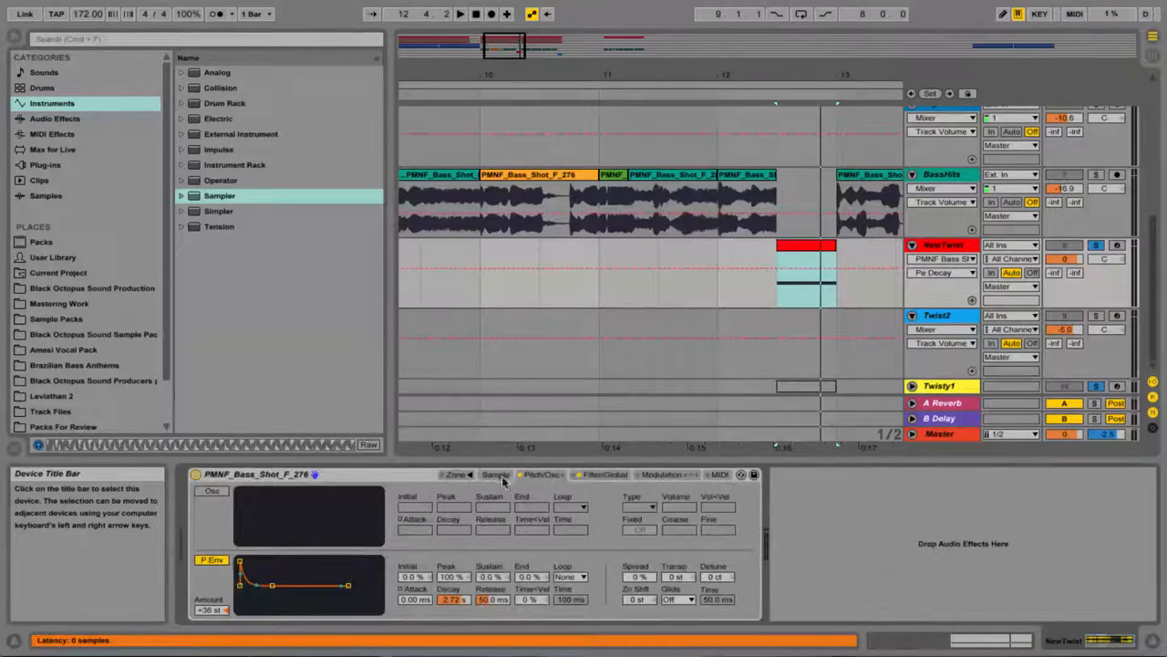
Step: Set the bass sample's Loop Start/End and add a Limiter after the Sampler
{"action": "left_click", "coordinate": [495, 474]}
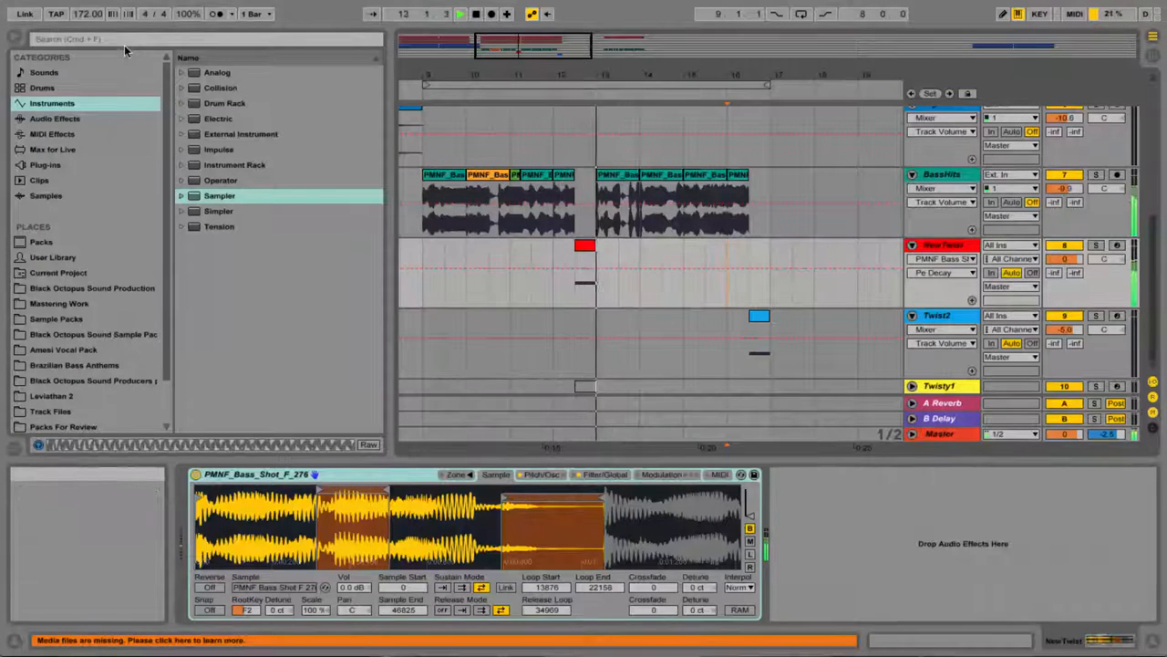
{"action": "type", "text": "lim"}
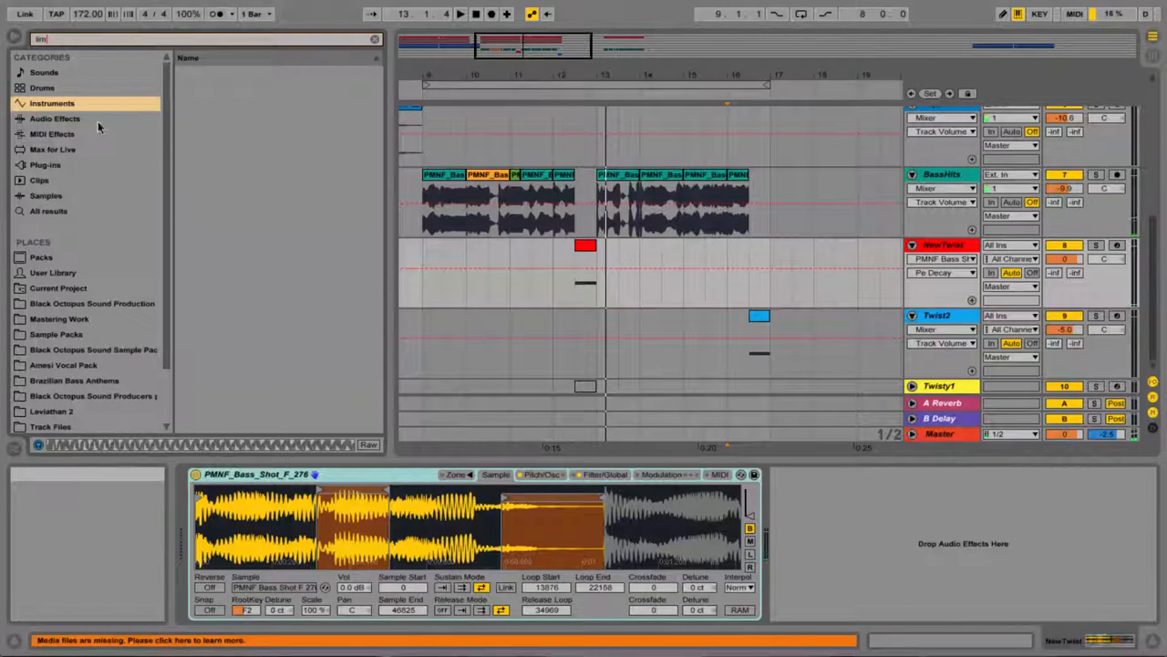
{"action": "left_click", "coordinate": [55, 118]}
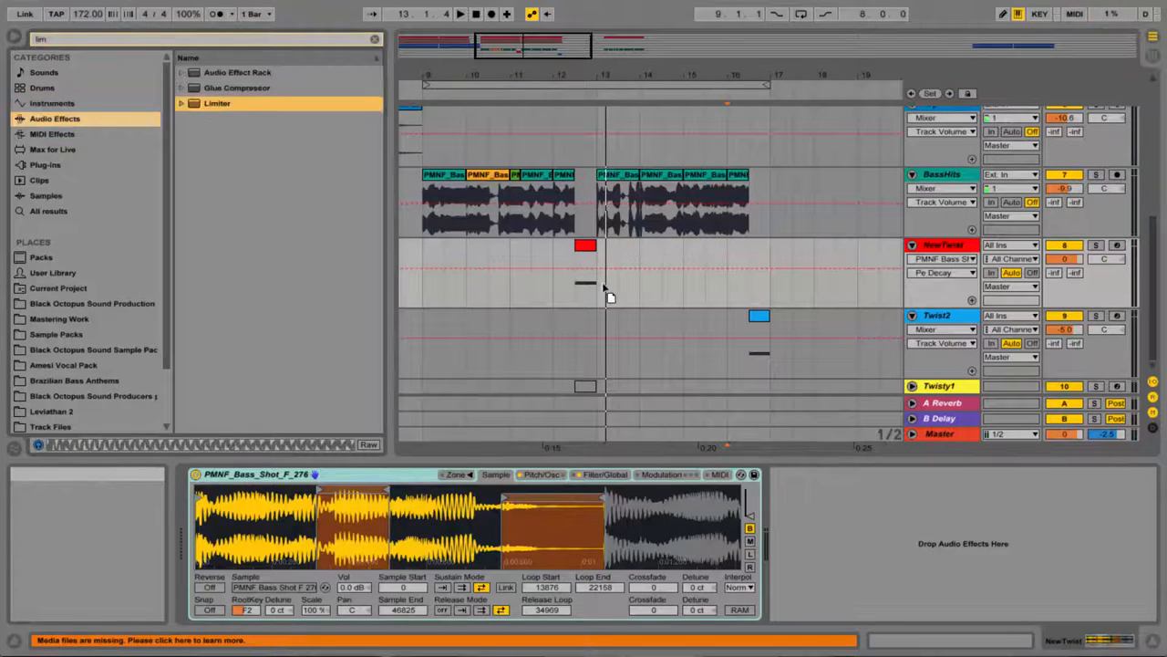
{"action": "double_click", "coordinate": [217, 103]}
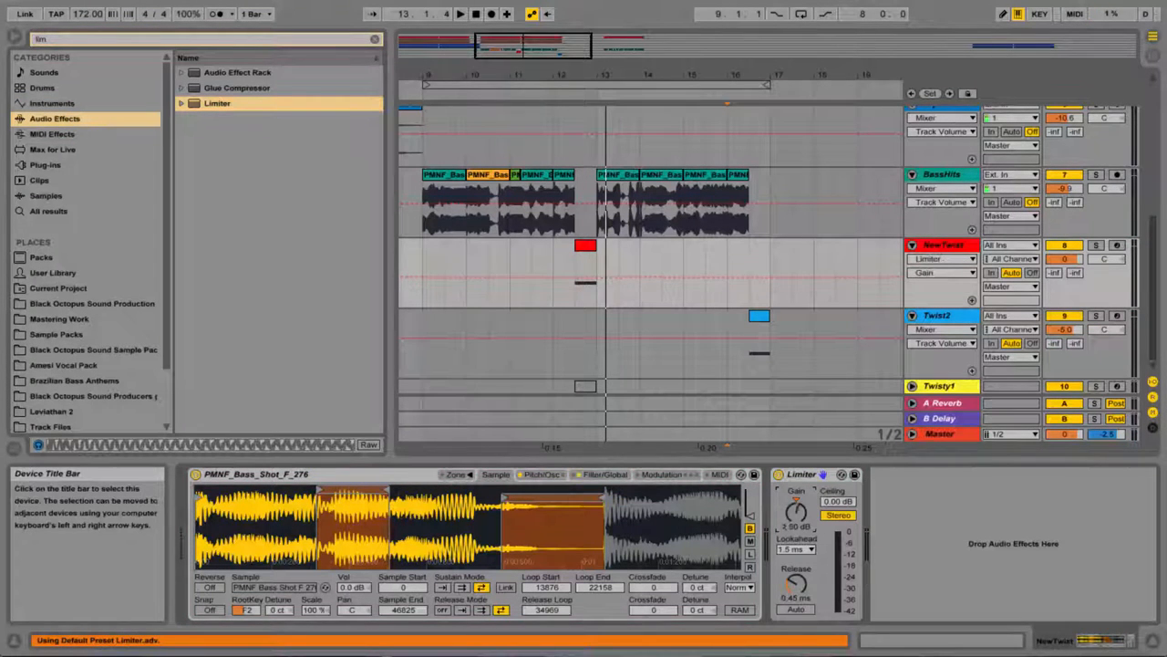